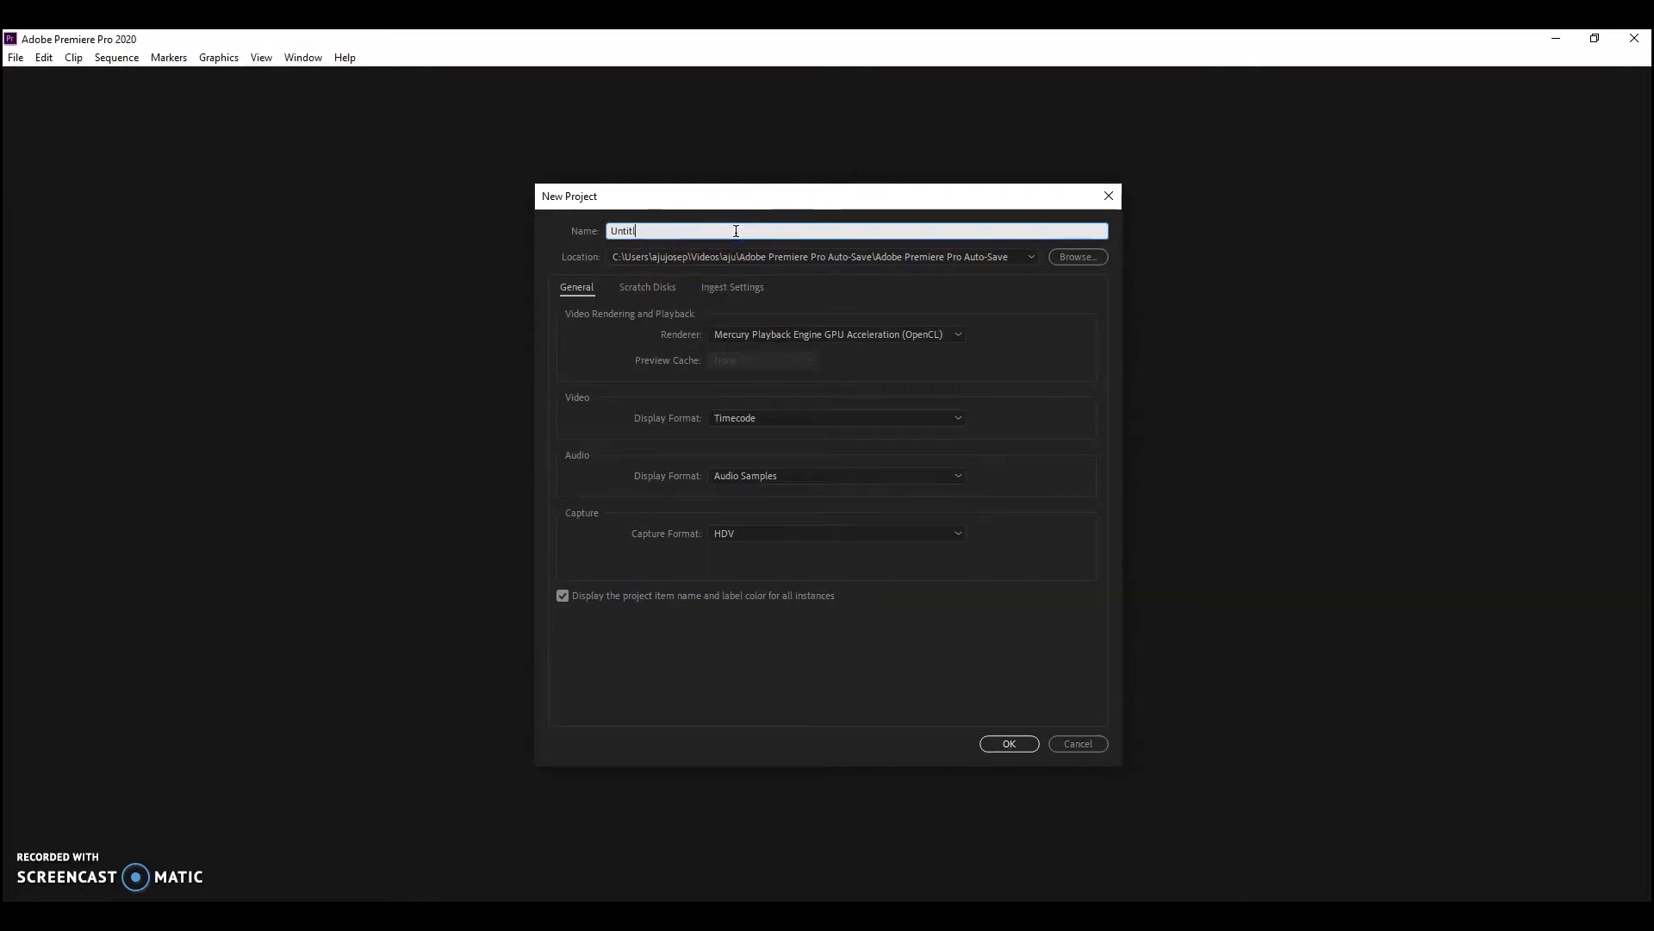
- Name the new project 'car Audio' and create it
type("car Audio")
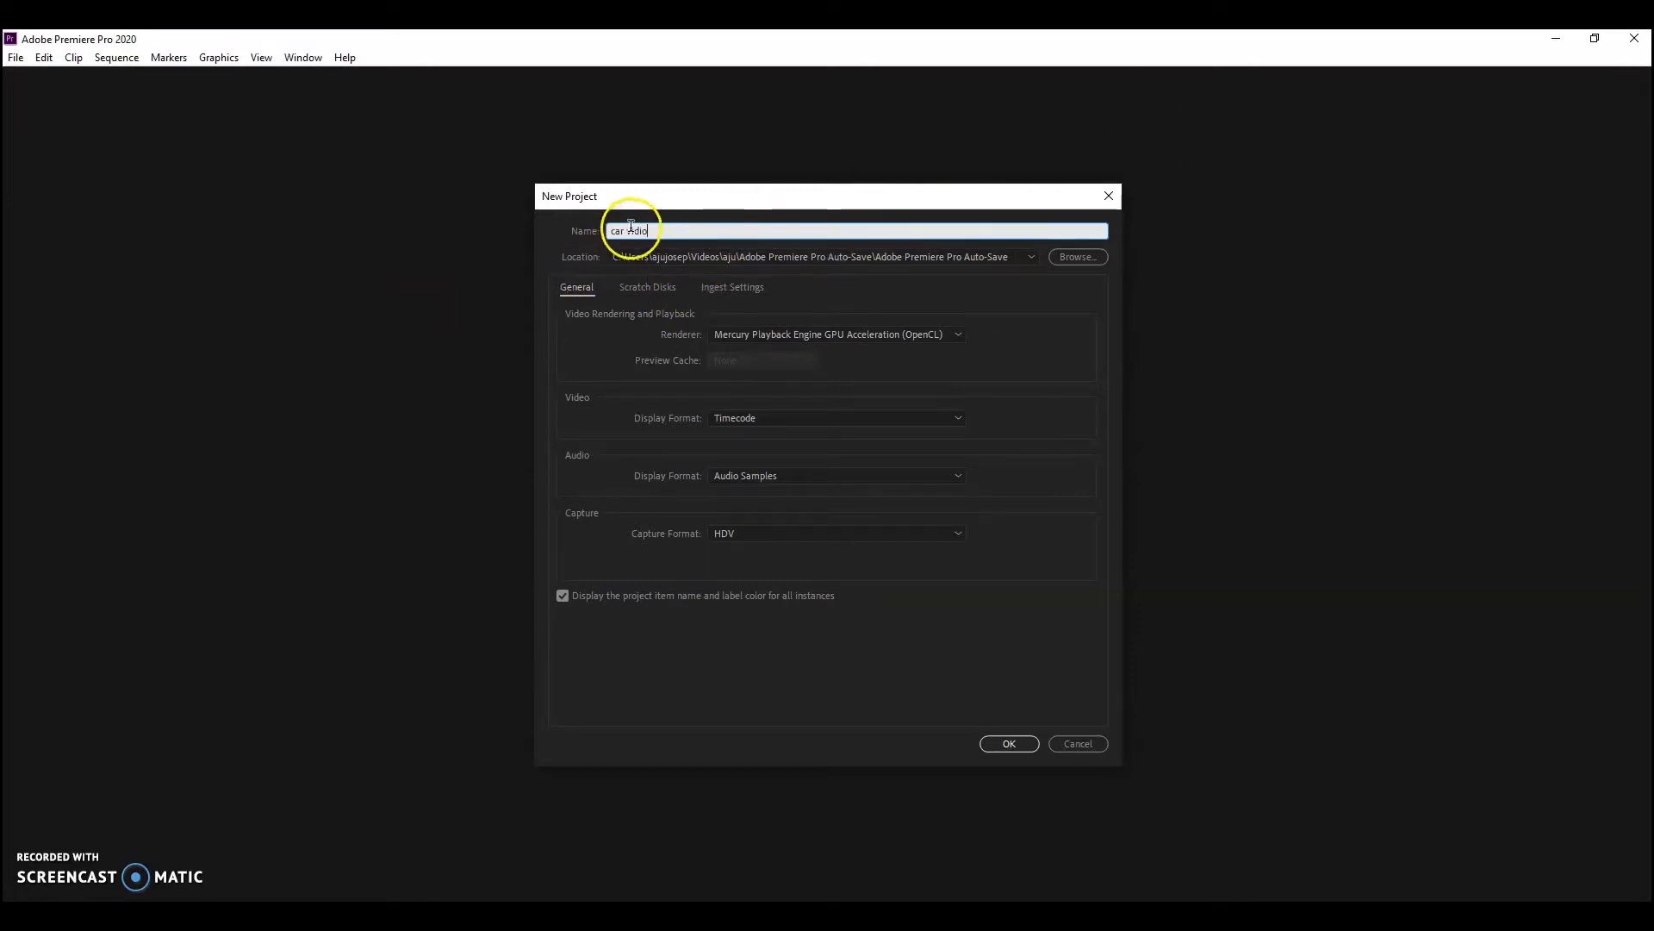
left_click(1010, 744)
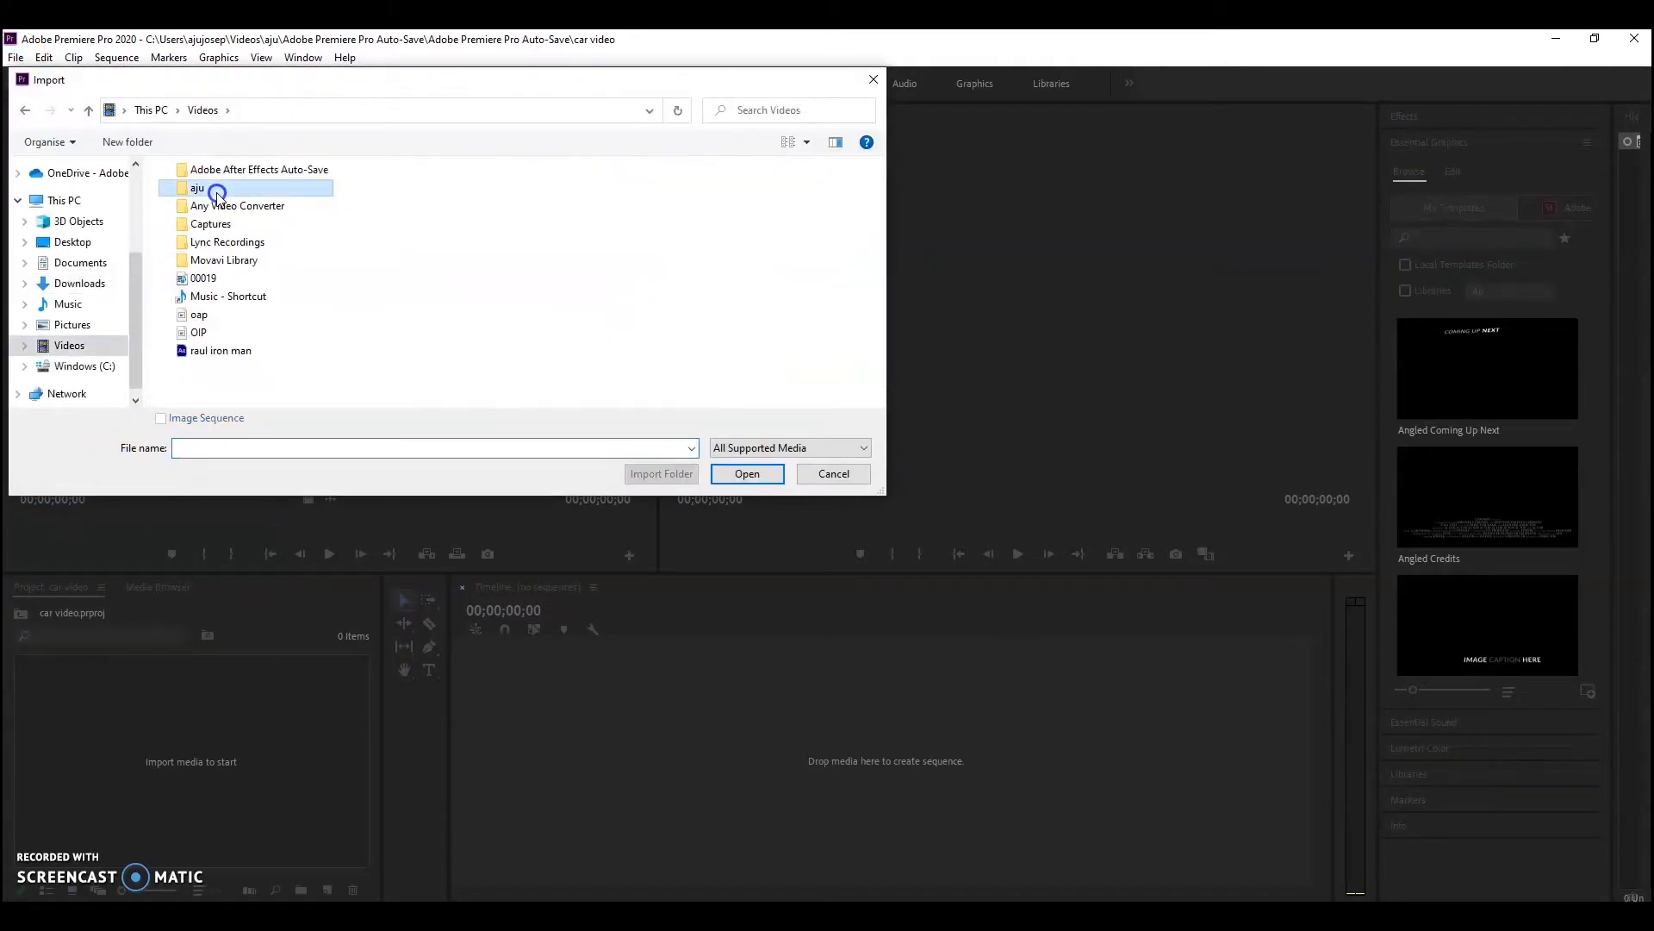
- Import the long-named car-on-the-road MP4 from the aju folder into the project
double_click(197, 188)
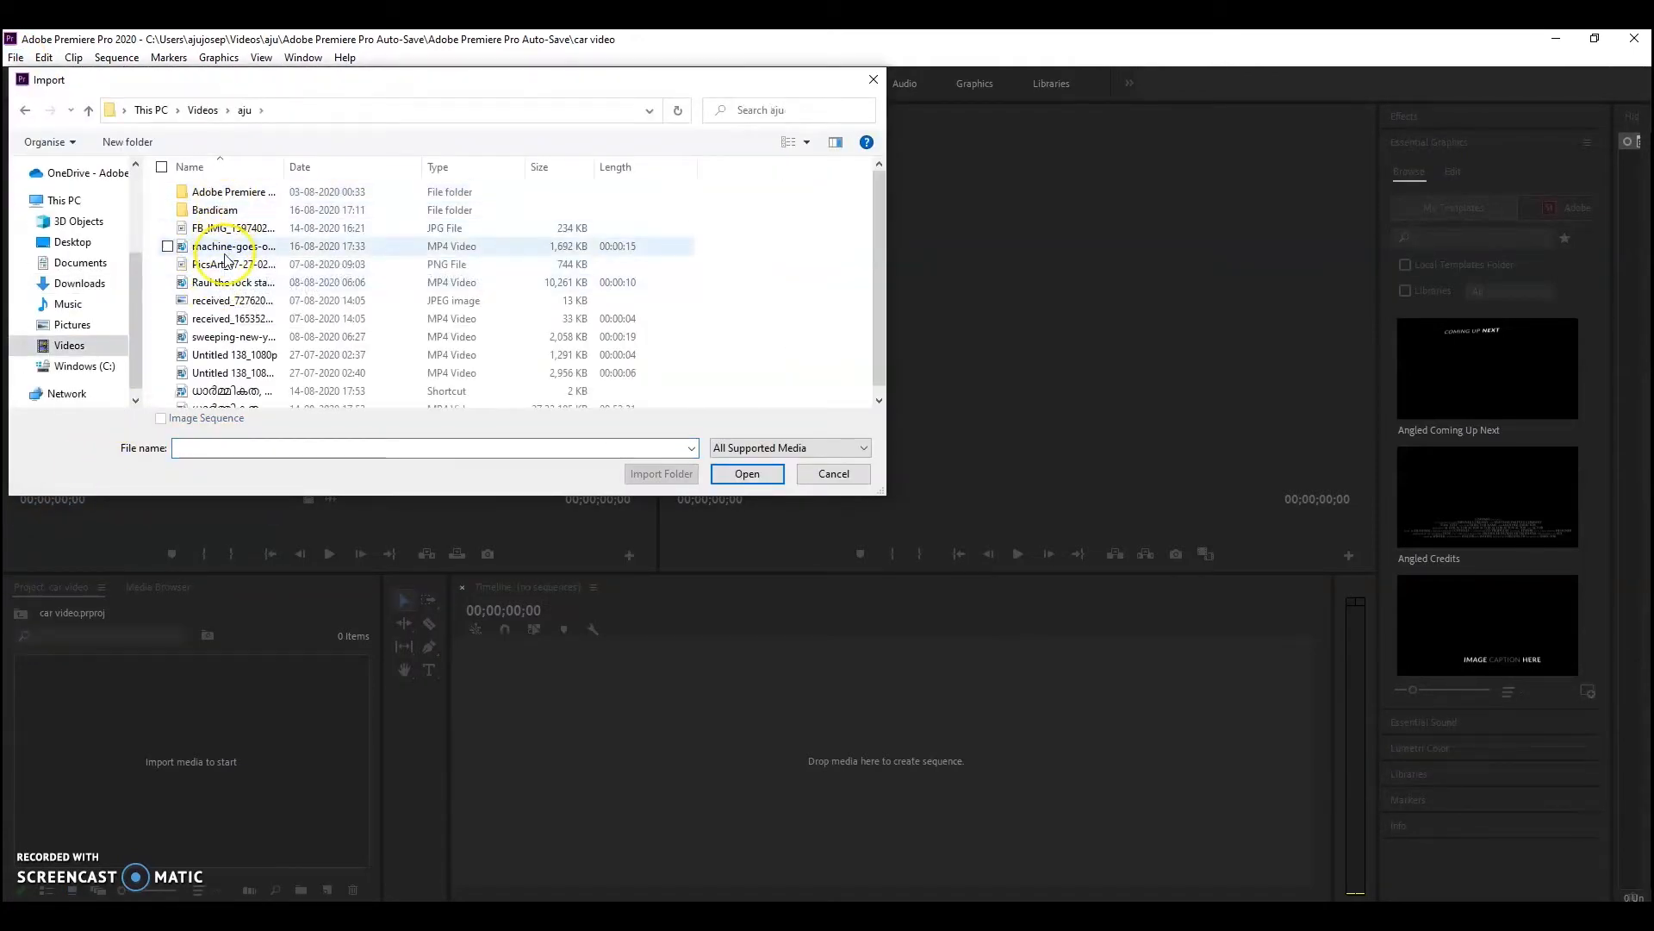
left_click(231, 247)
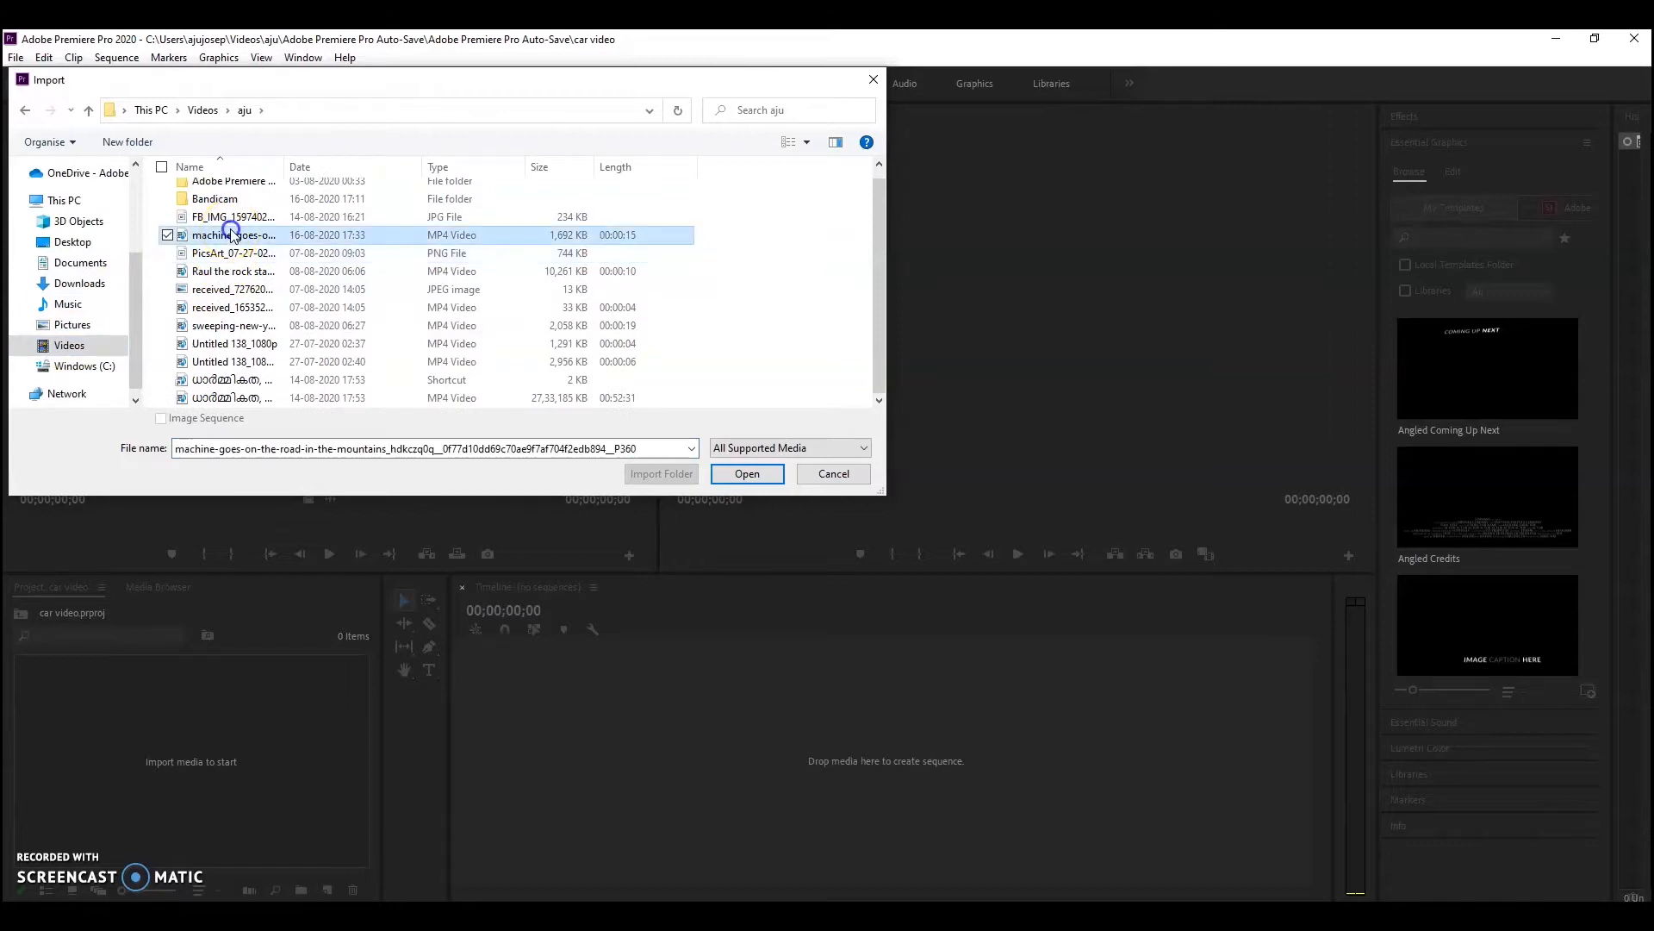
left_click(748, 473)
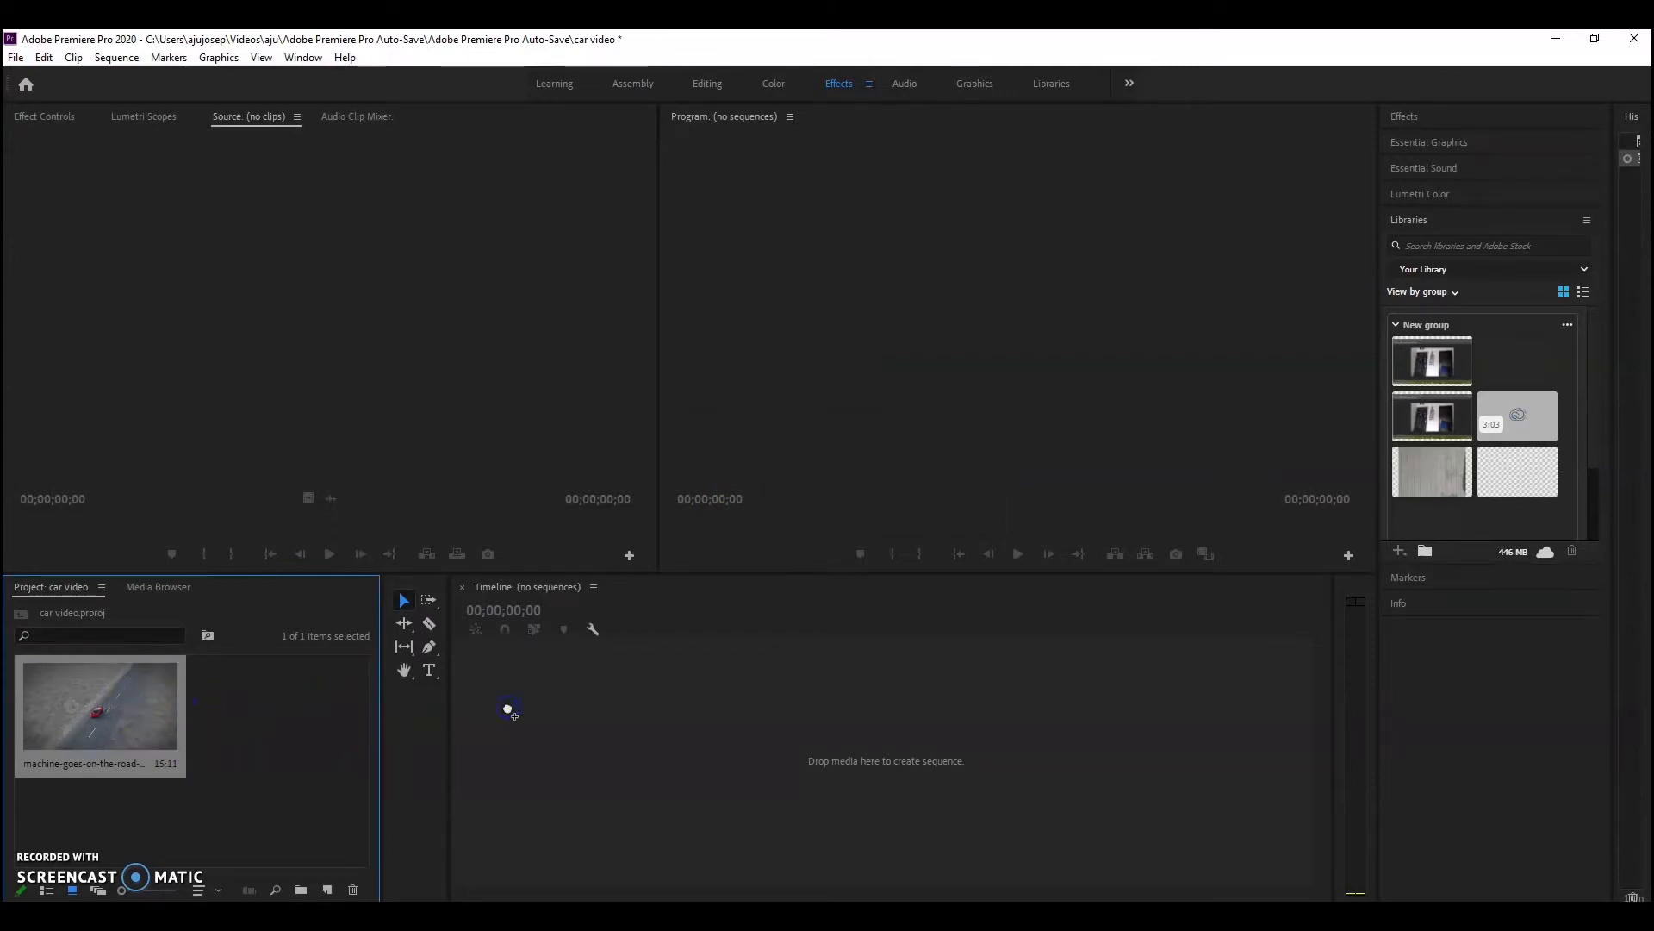
- Drag the imported car clip onto the empty Timeline to create a sequence from it
left_click_drag(99, 707, 739, 746)
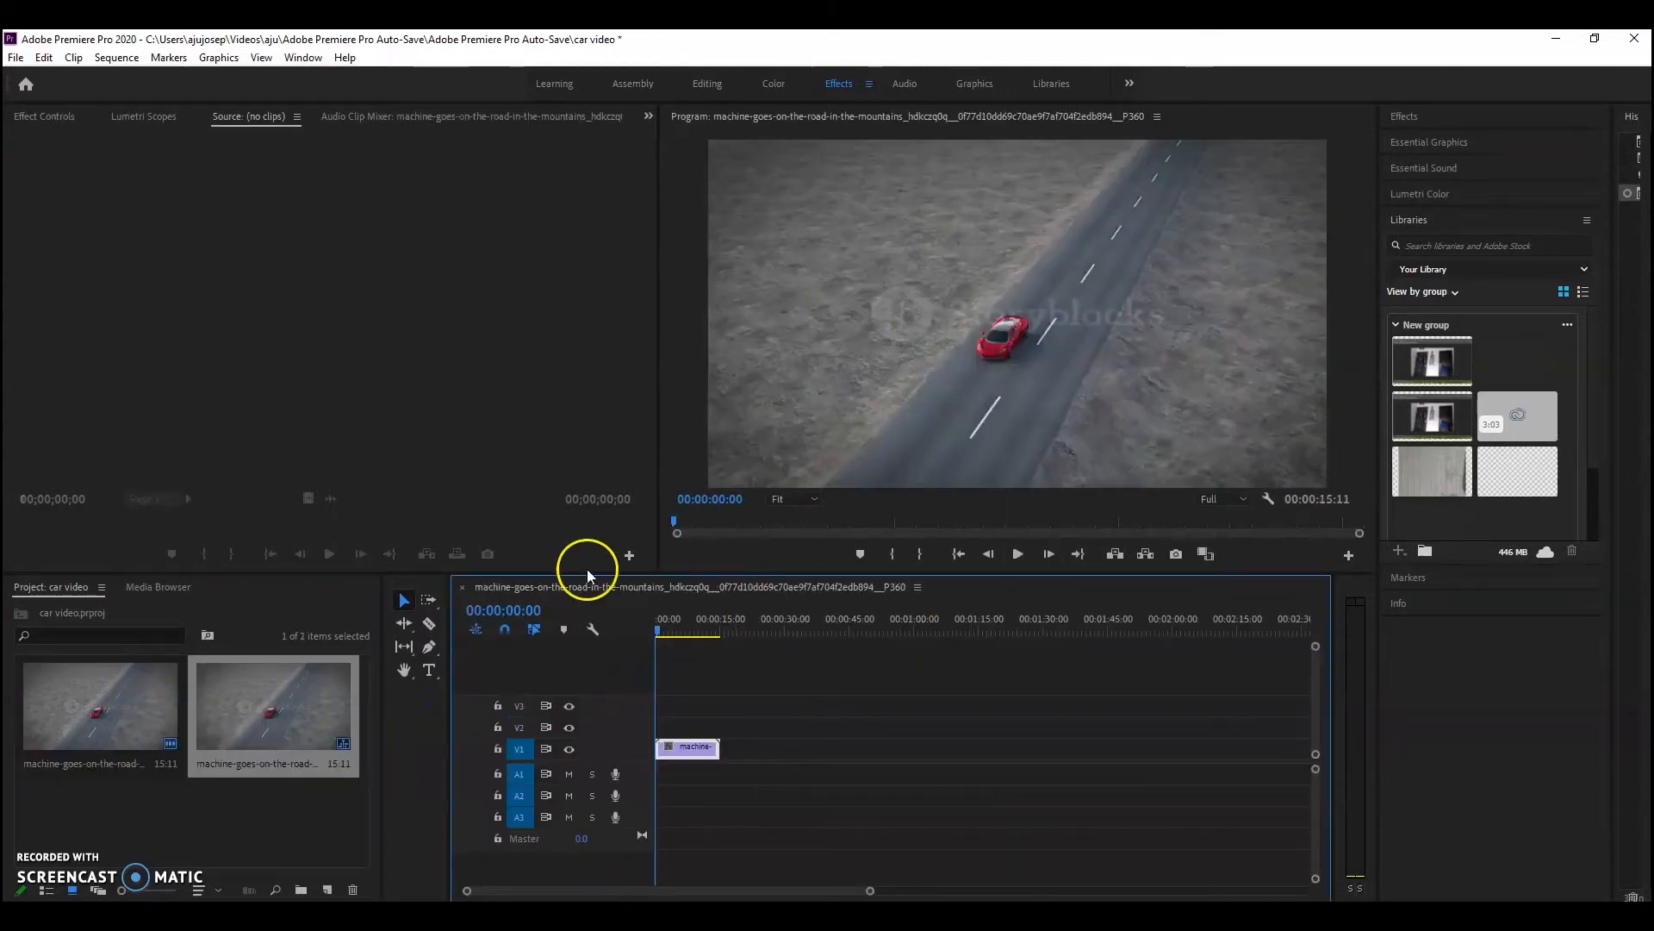
left_click(1017, 553)
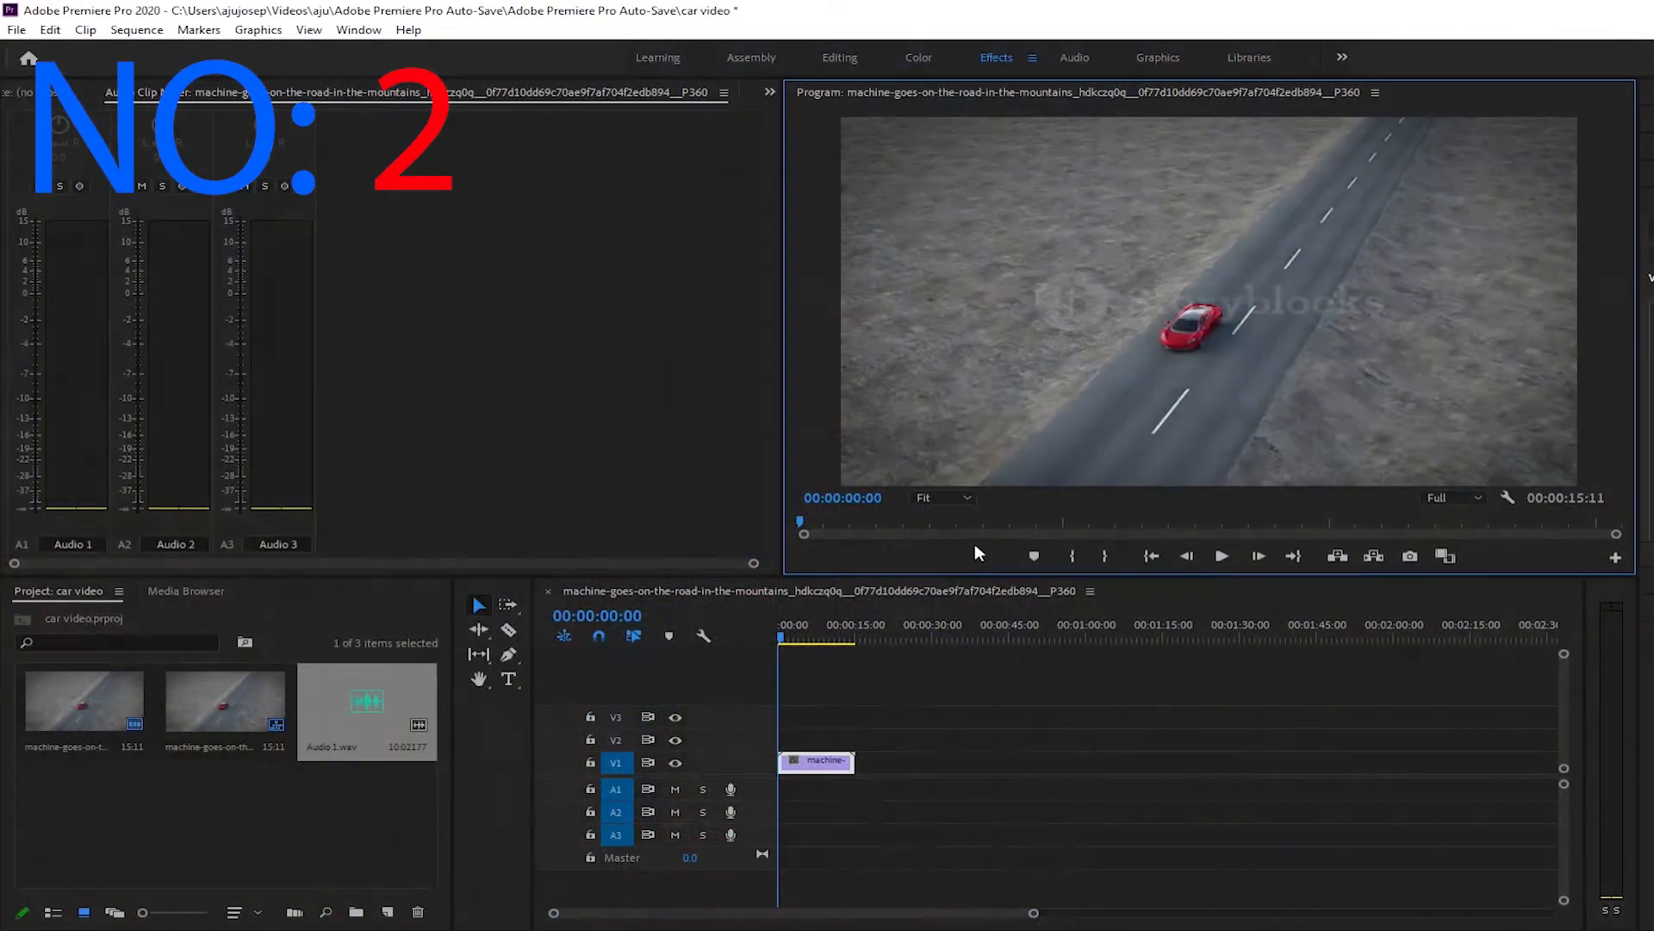
- Advance the playhead to about 00:00:01:24 near the start of the car clip
left_click(784, 639)
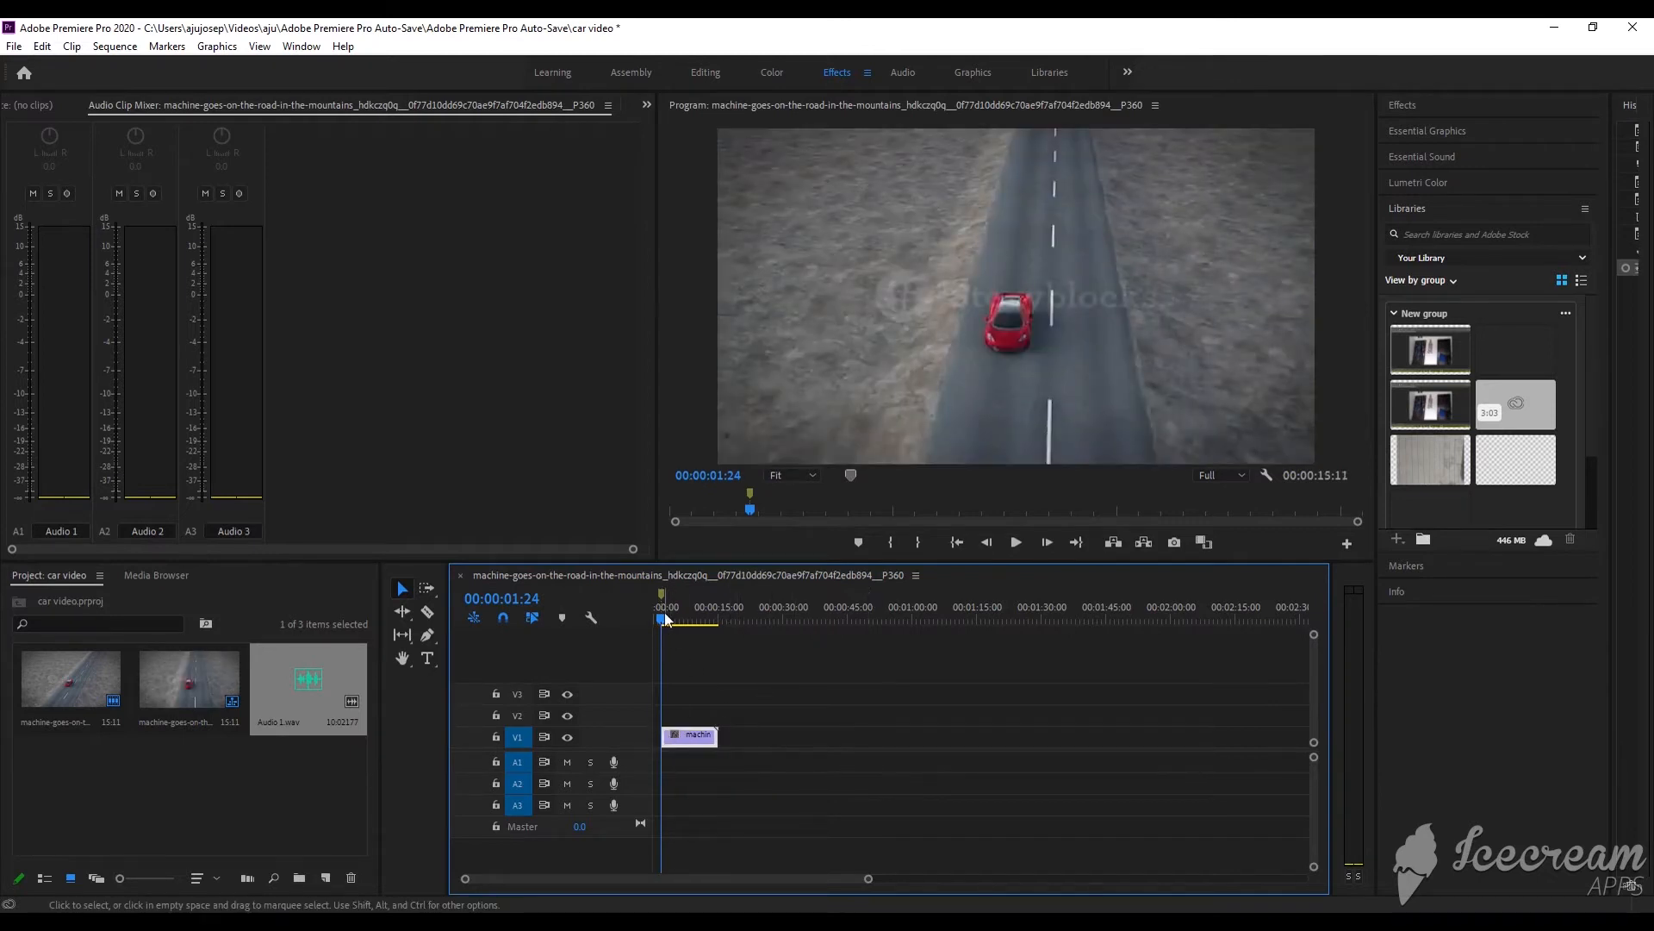
- Trim the car clip to about 00:00:12:06 and go to the File menu for export
left_click(707, 621)
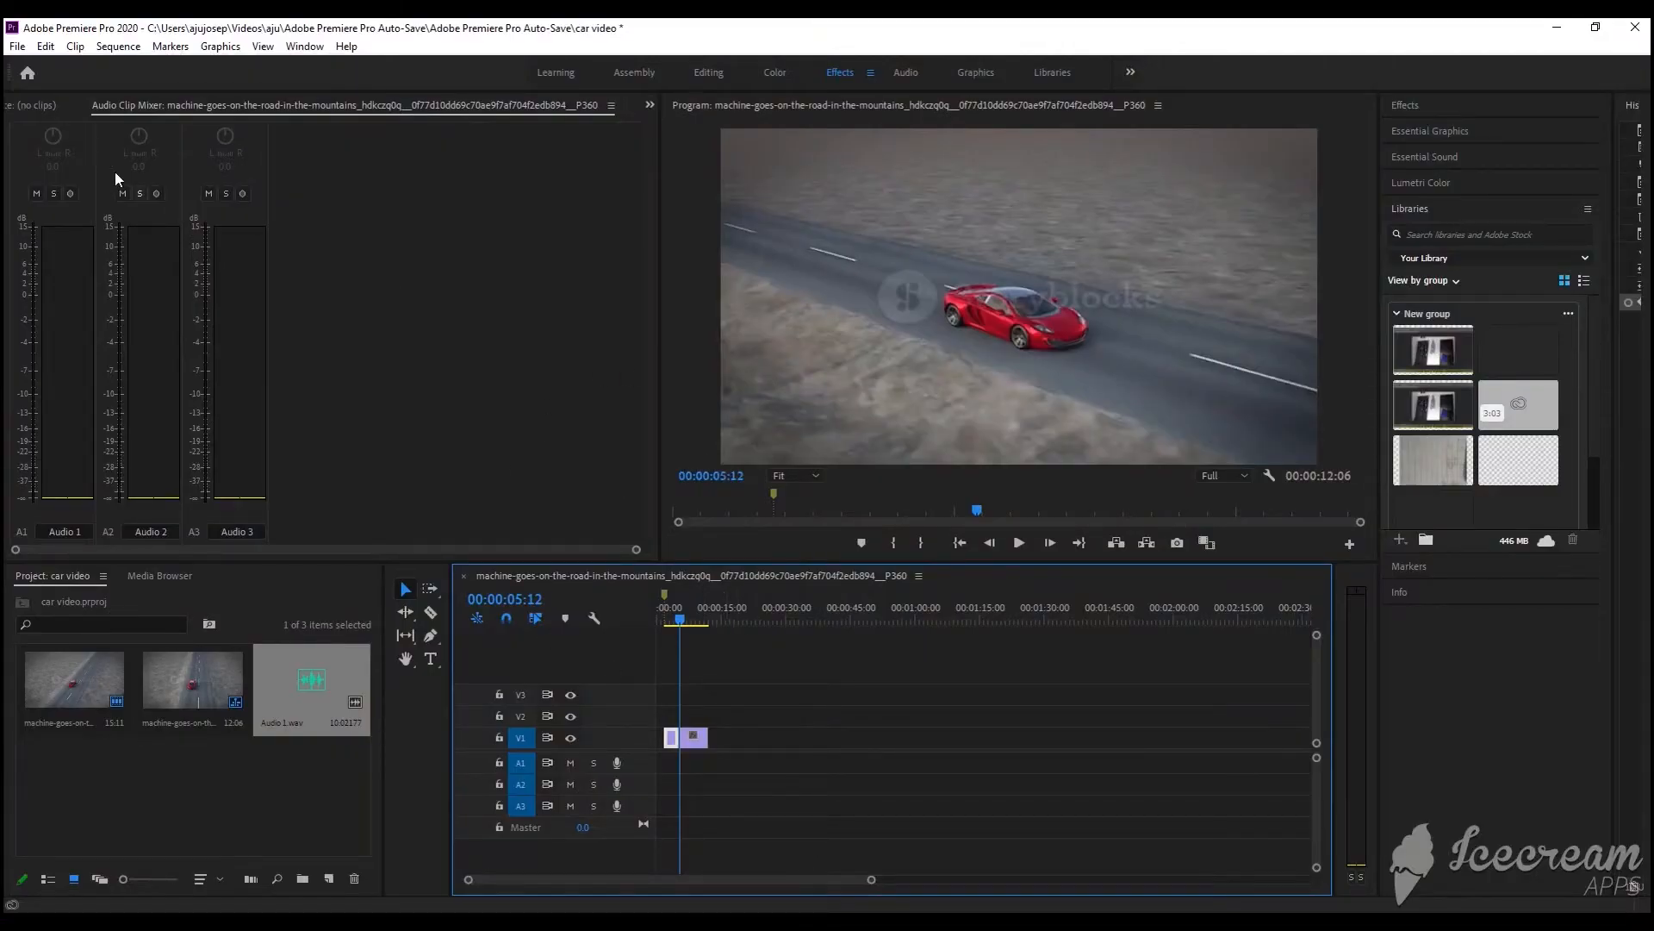
left_click(13, 44)
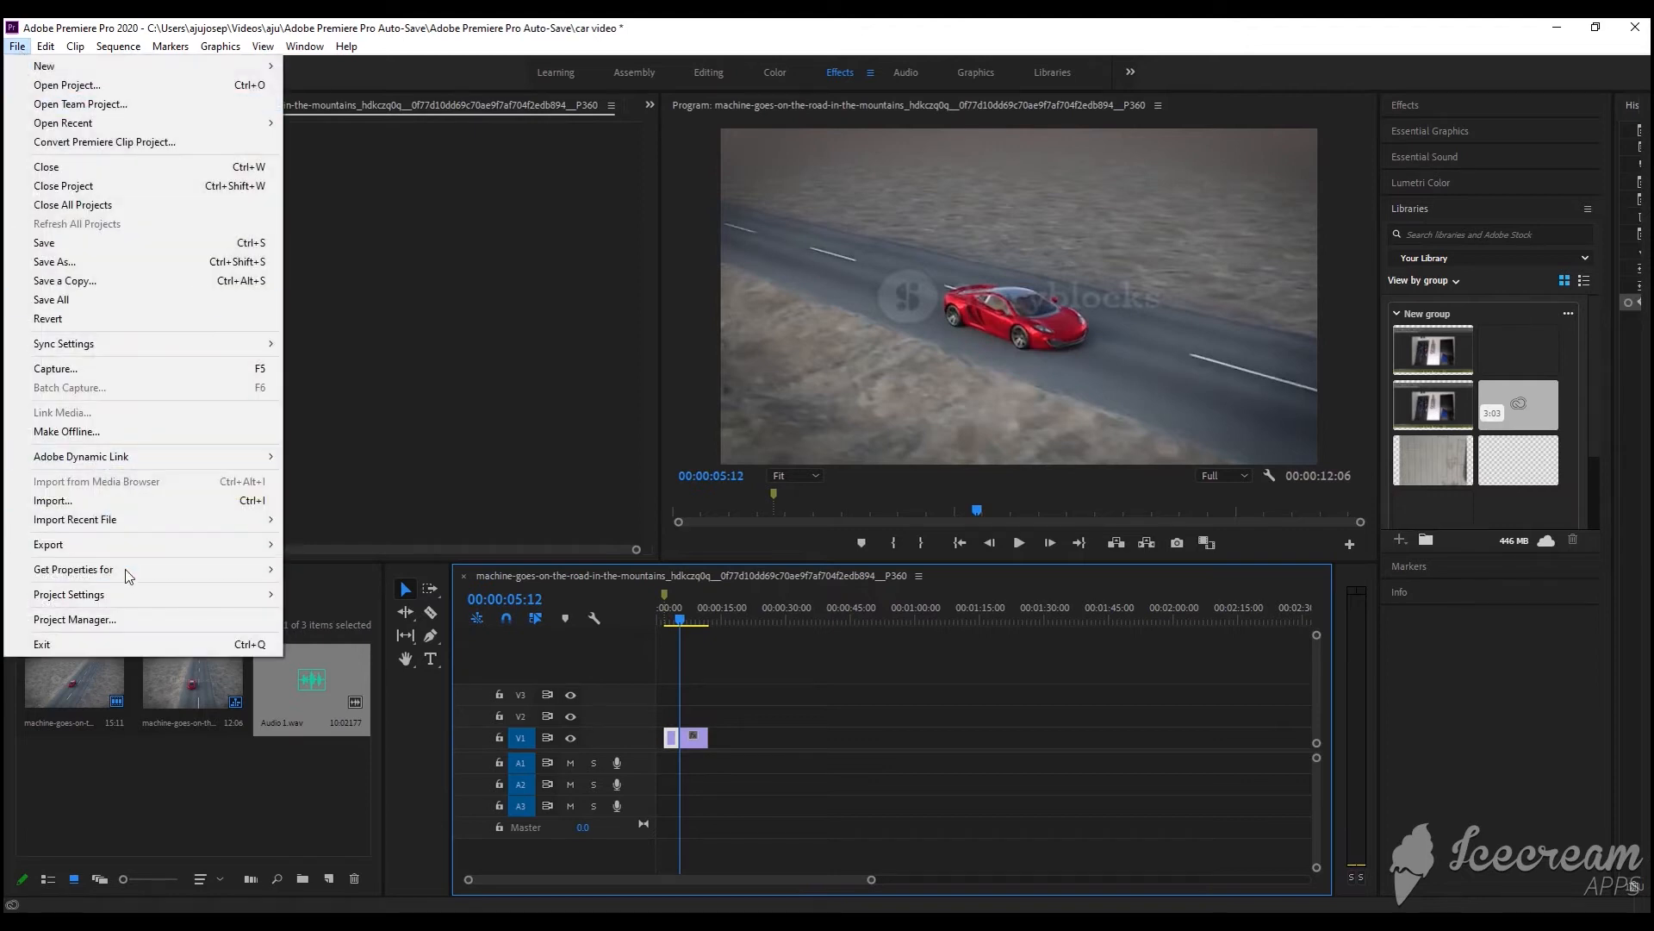
mouse_move(48, 543)
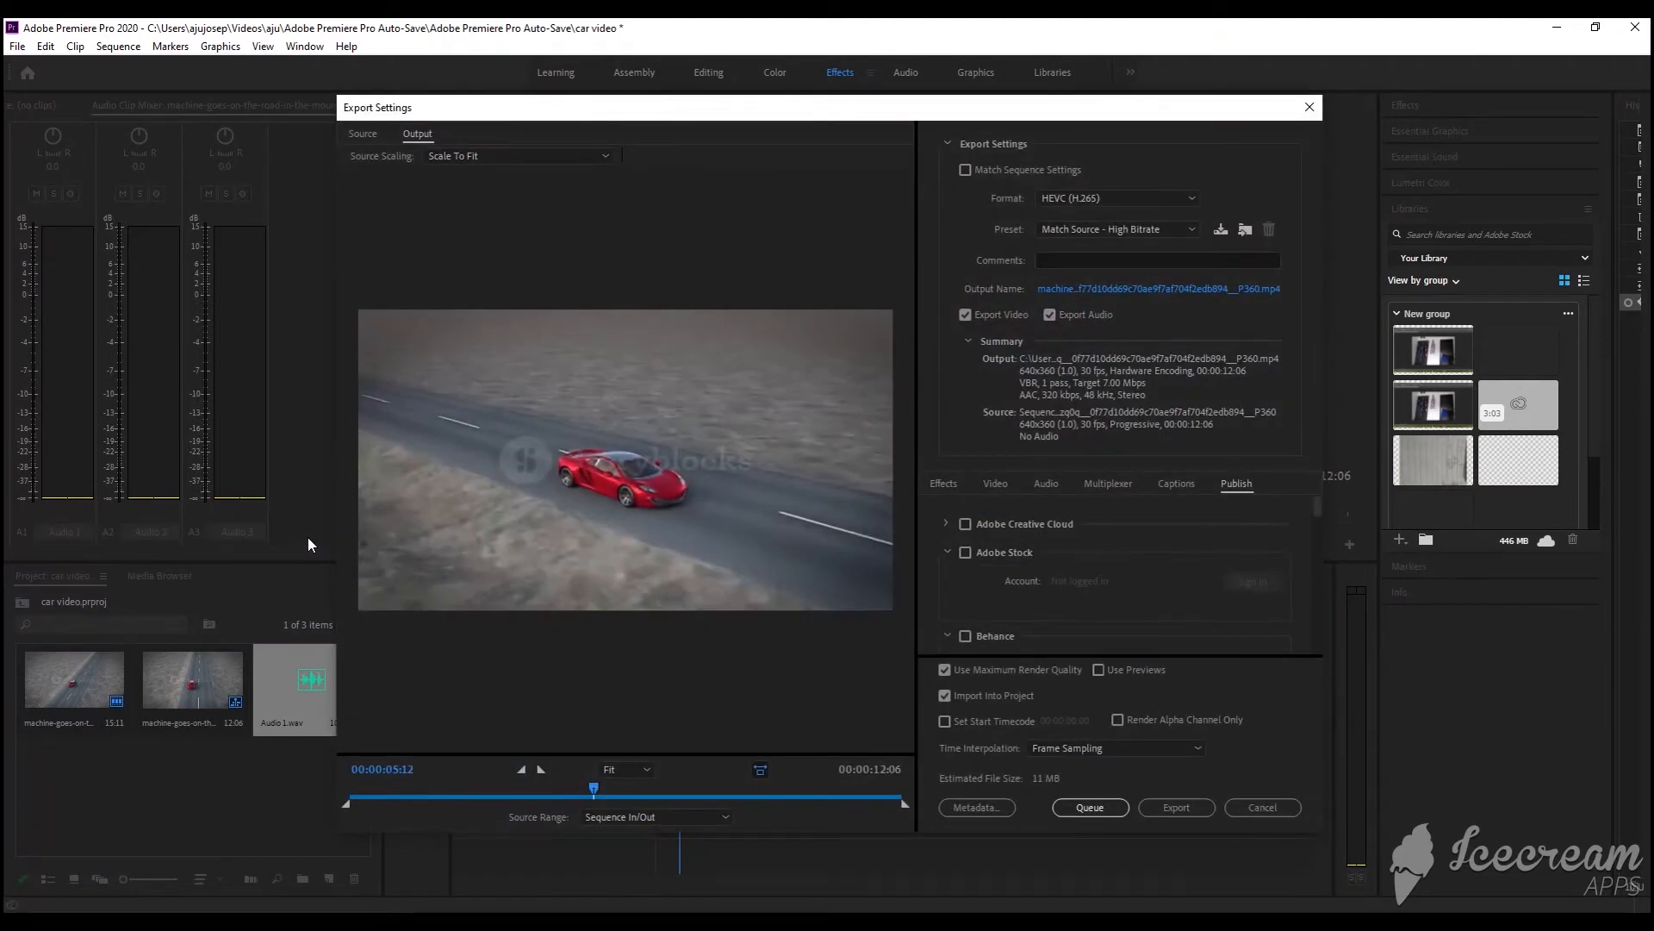
mouse_move(688, 786)
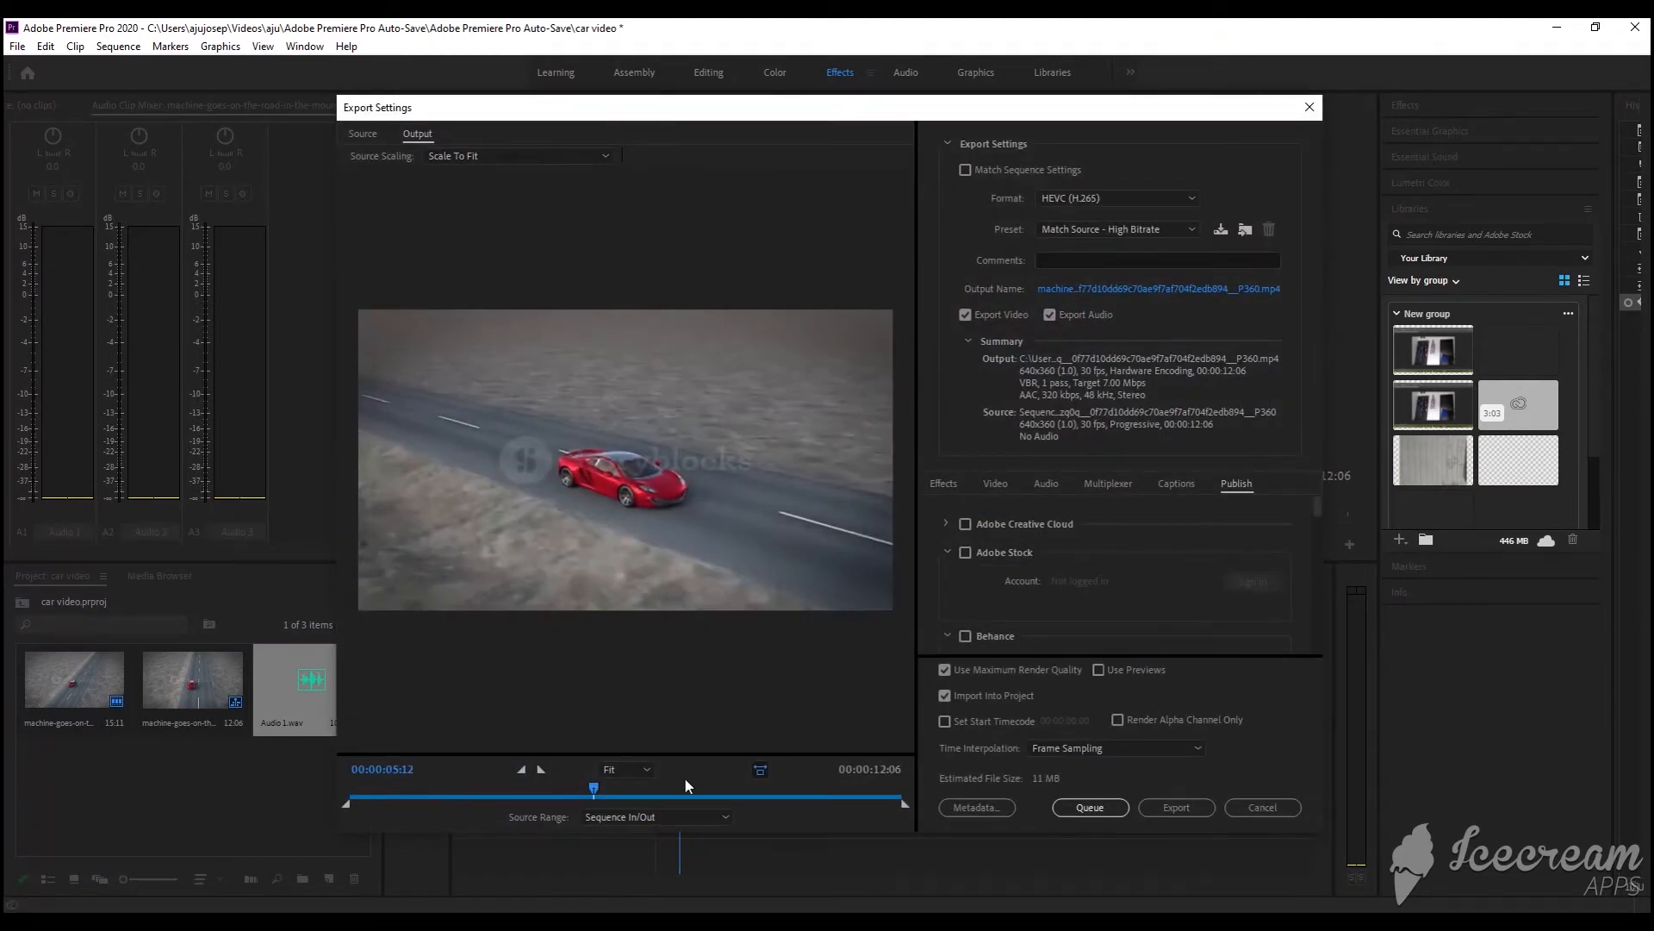
- Scrub the Export Settings preview across the clip, ending near its start at 00:00:02:09
left_click_drag(593, 786, 680, 786)
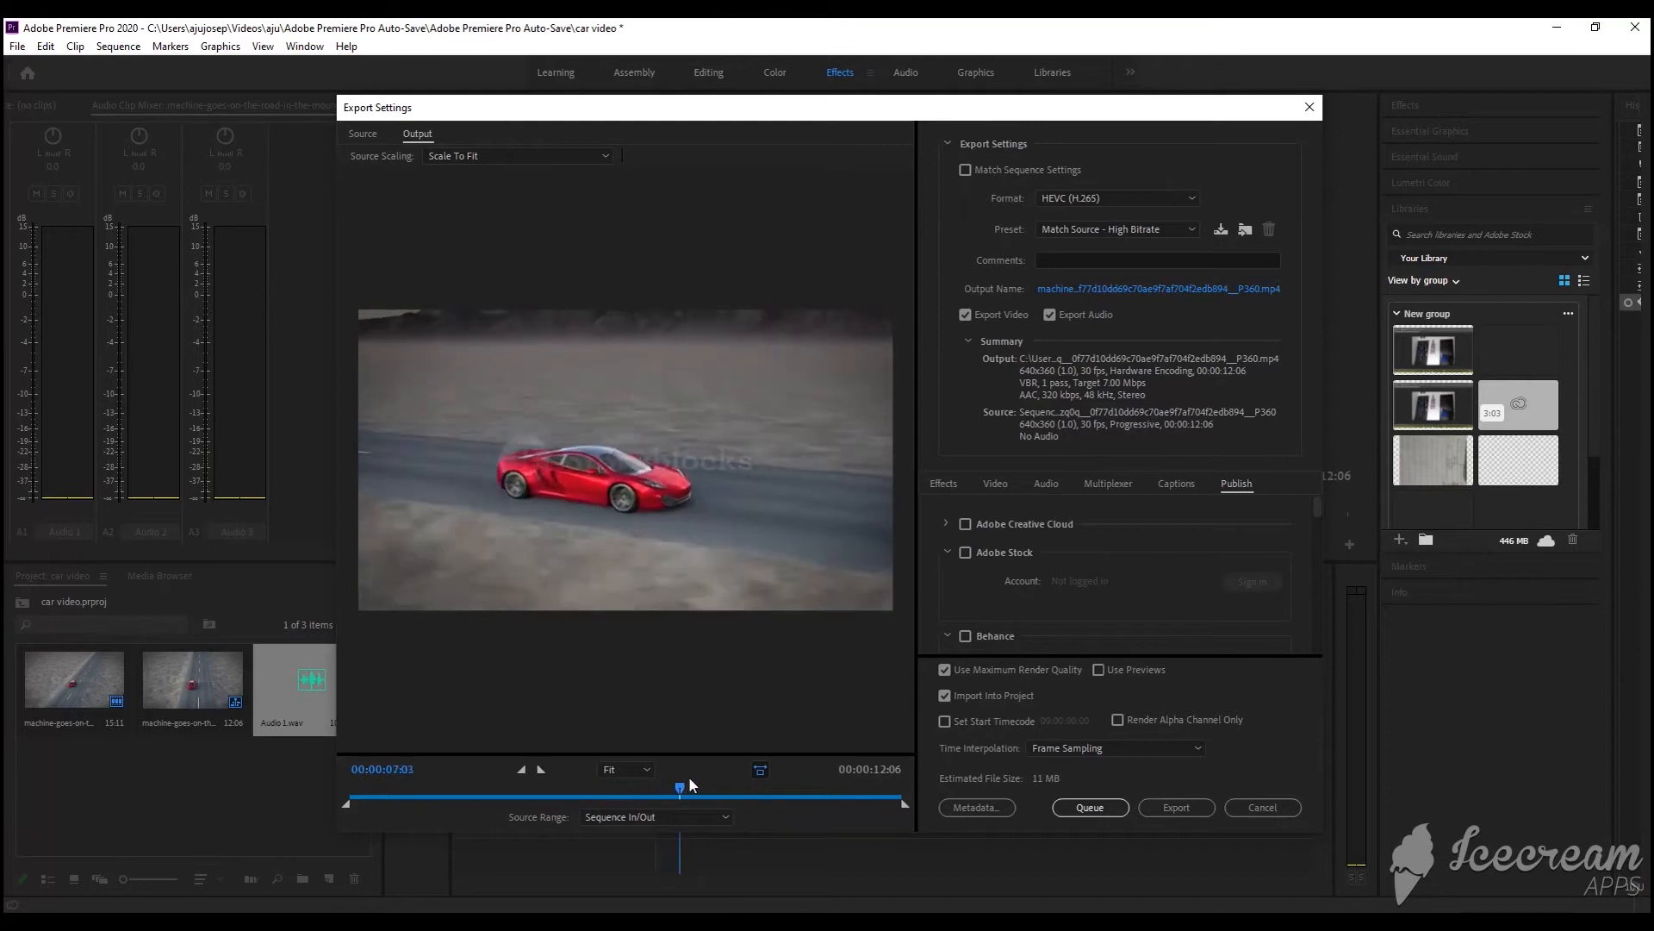
left_click_drag(679, 787, 898, 788)
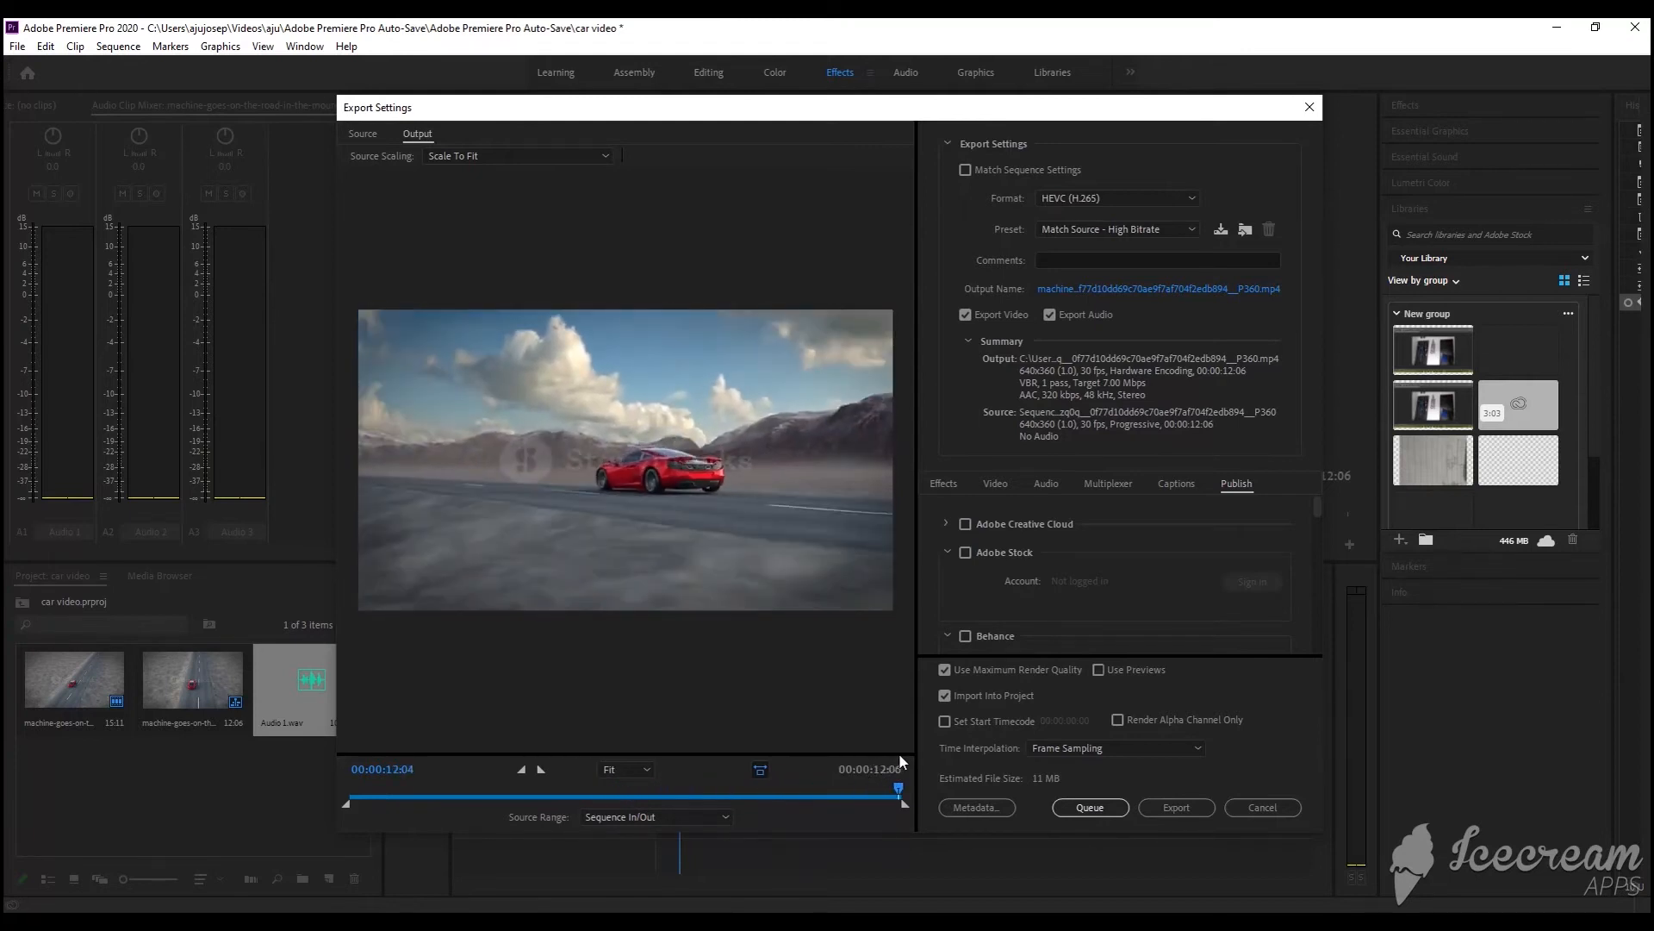
left_click_drag(898, 788, 469, 788)
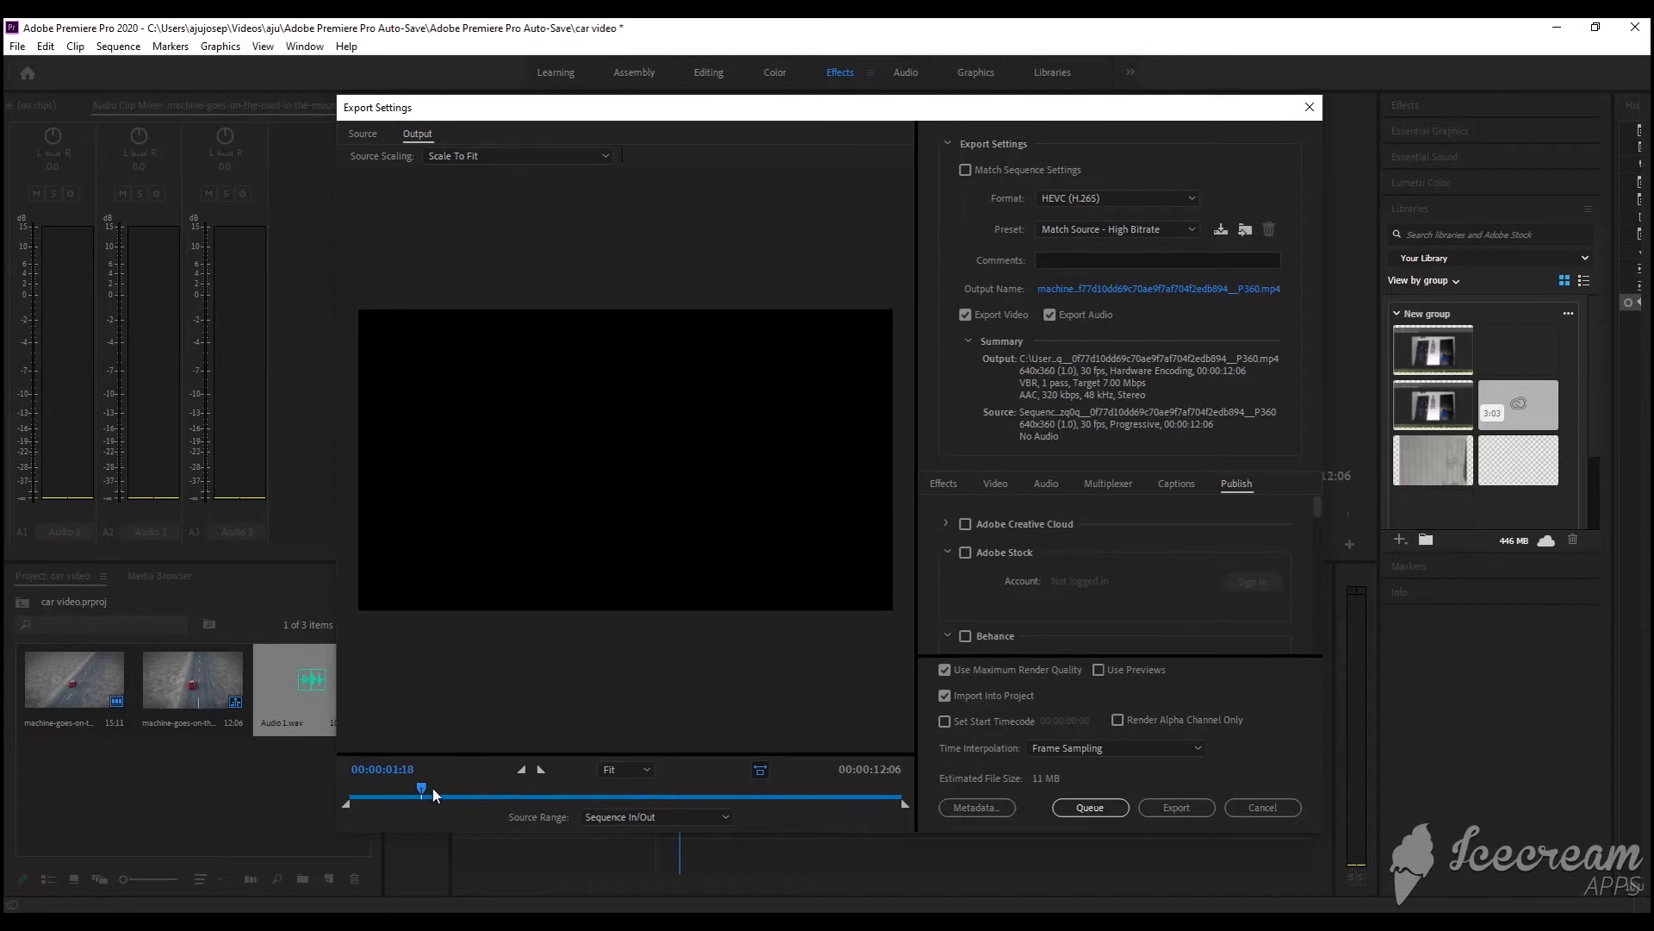
left_click_drag(420, 788, 453, 787)
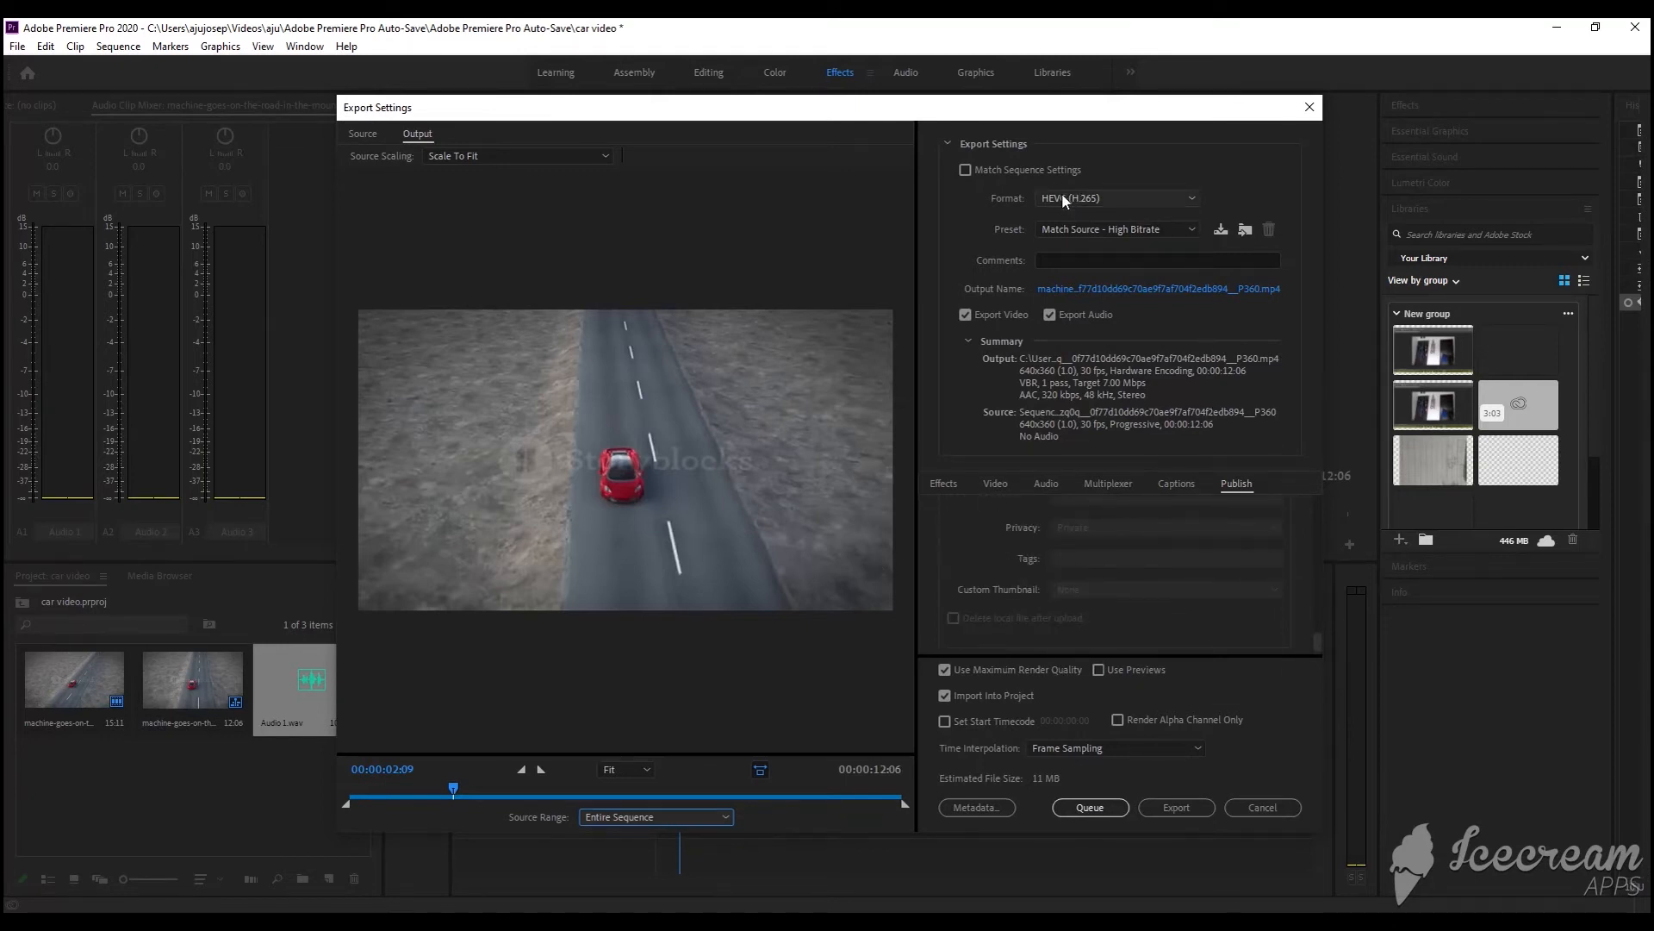
- Keep HEVC (H.265) as the export format and start encoding the video
left_click(1116, 199)
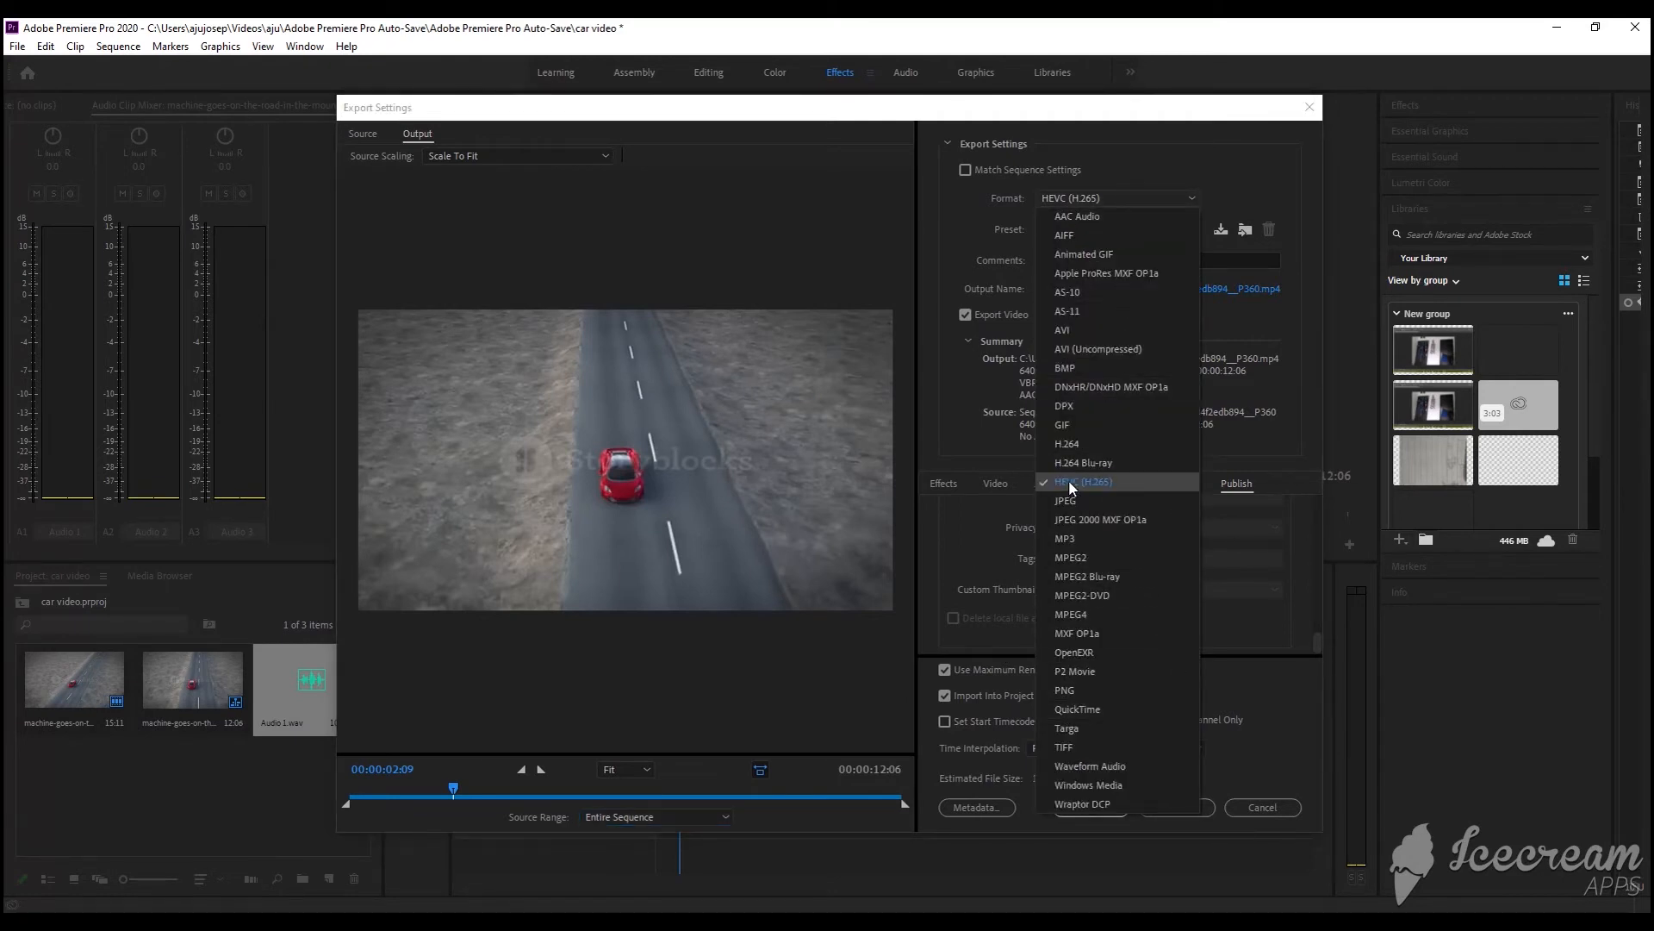
left_click(1083, 483)
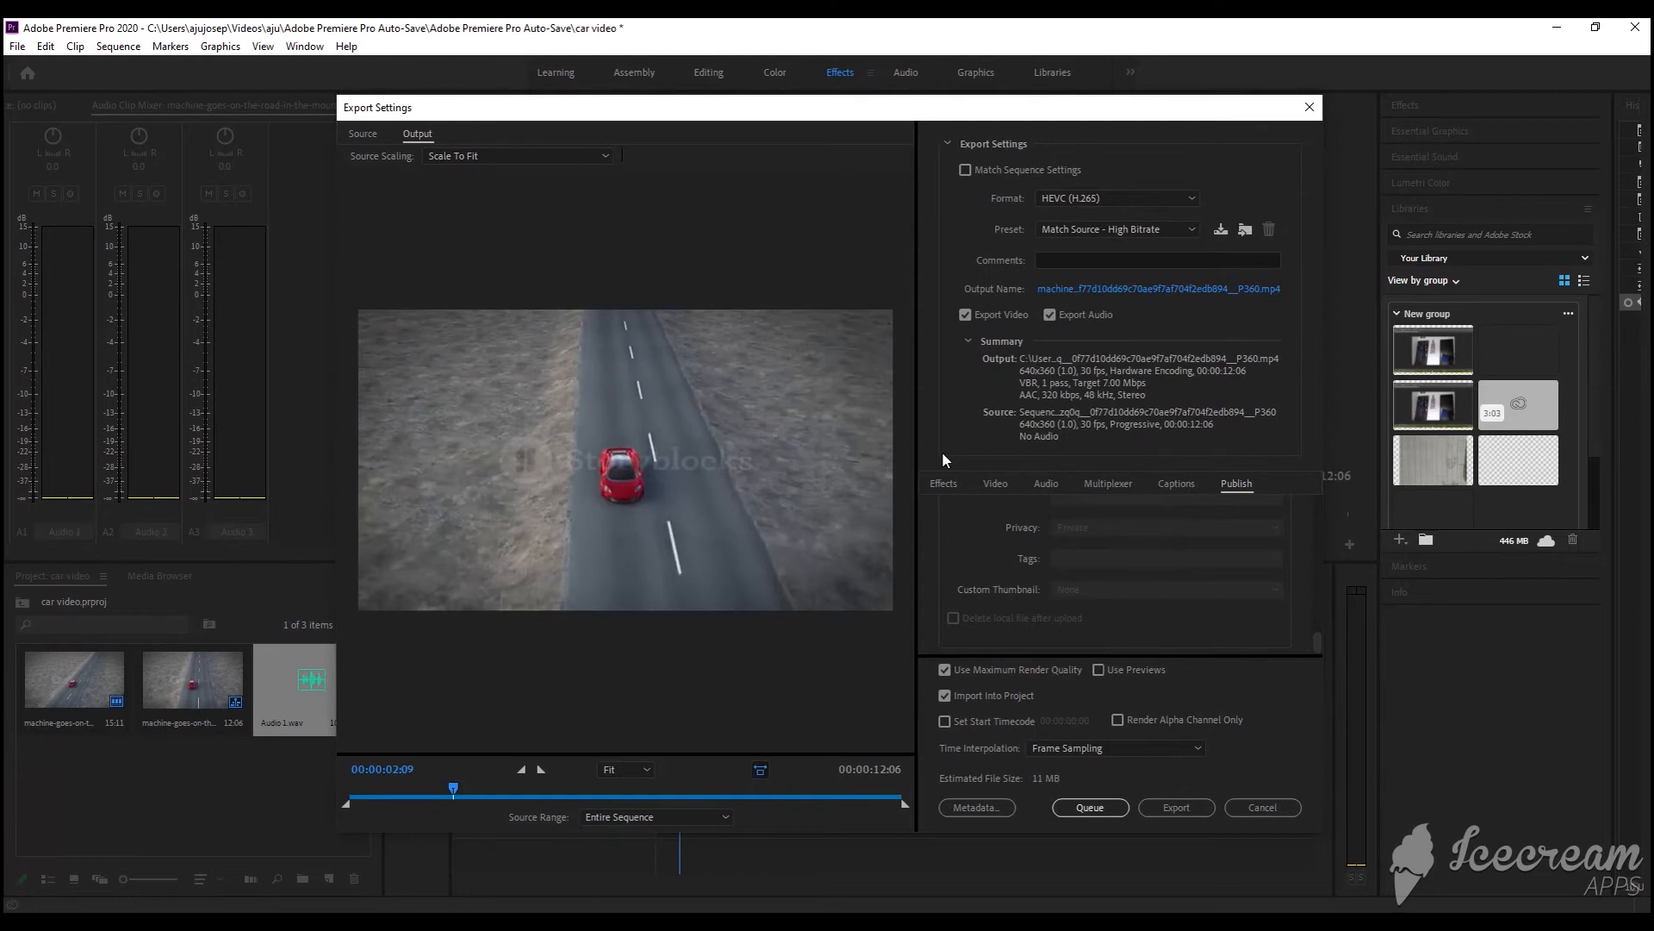
mouse_move(1289, 605)
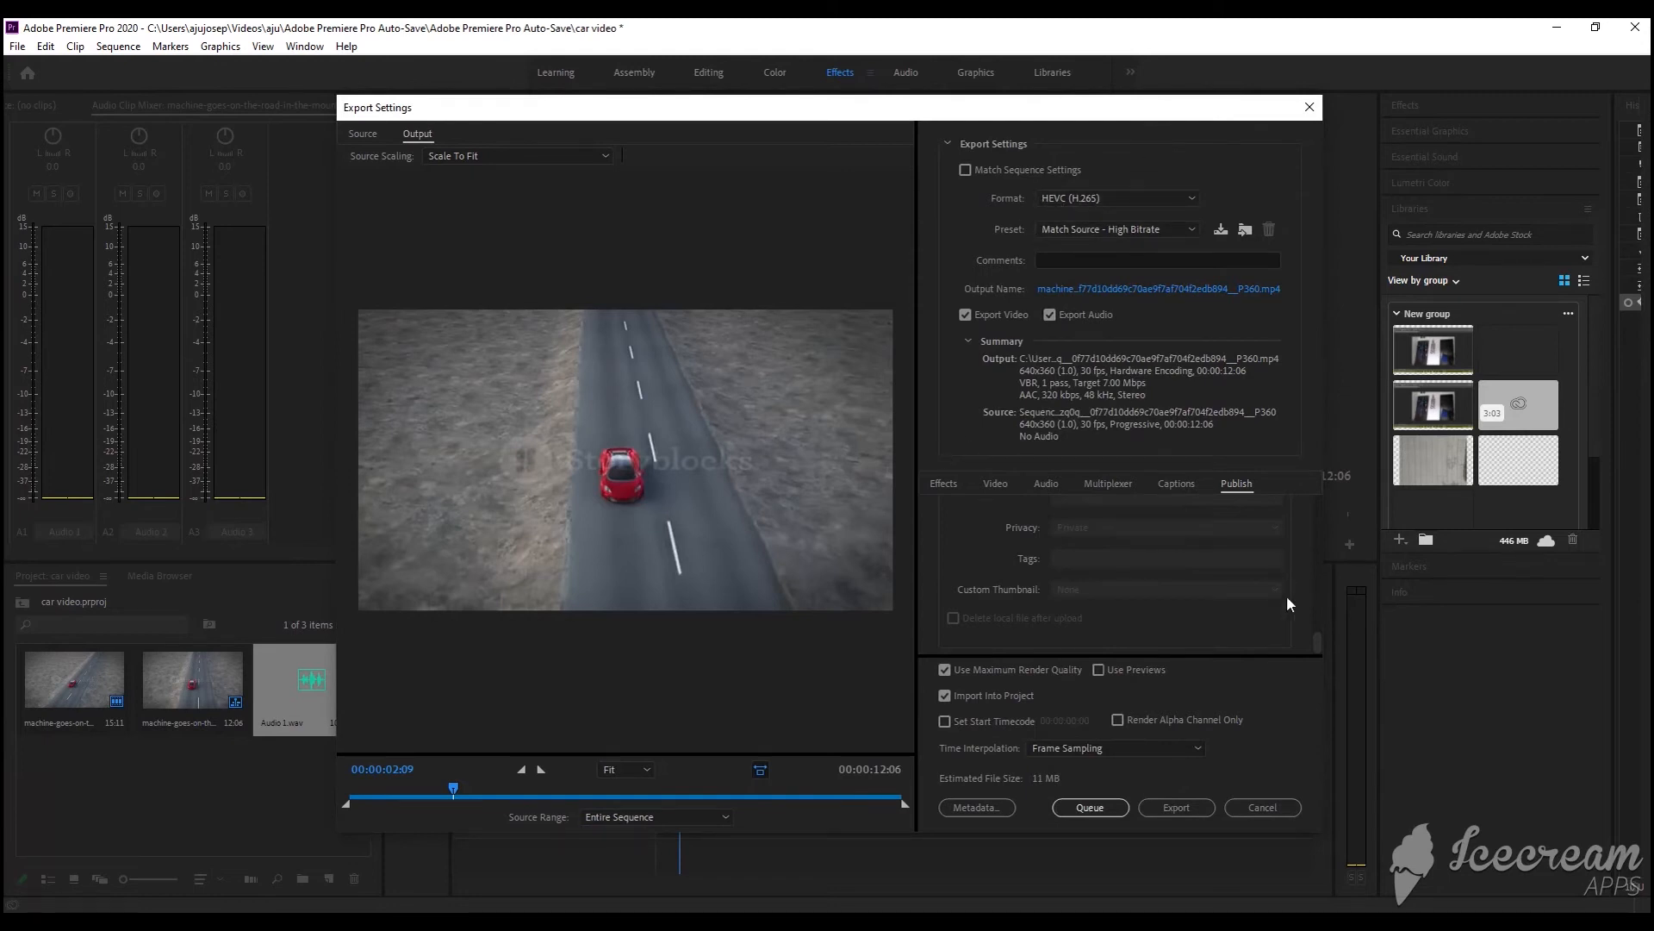
mouse_move(1148, 807)
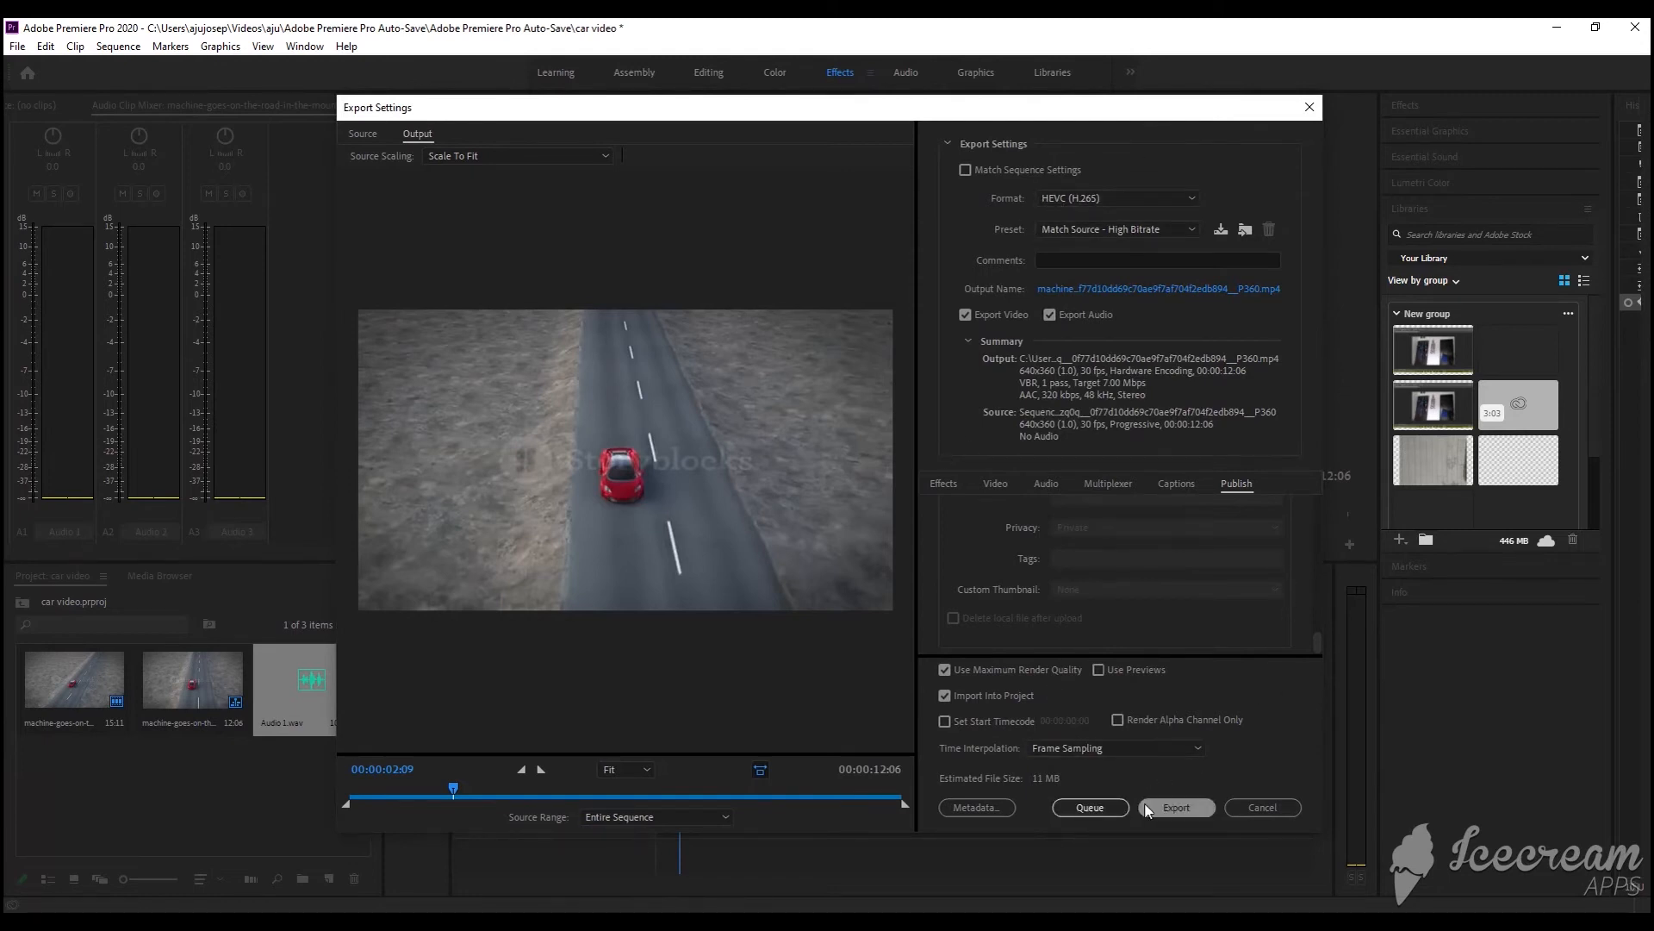
left_click(1177, 806)
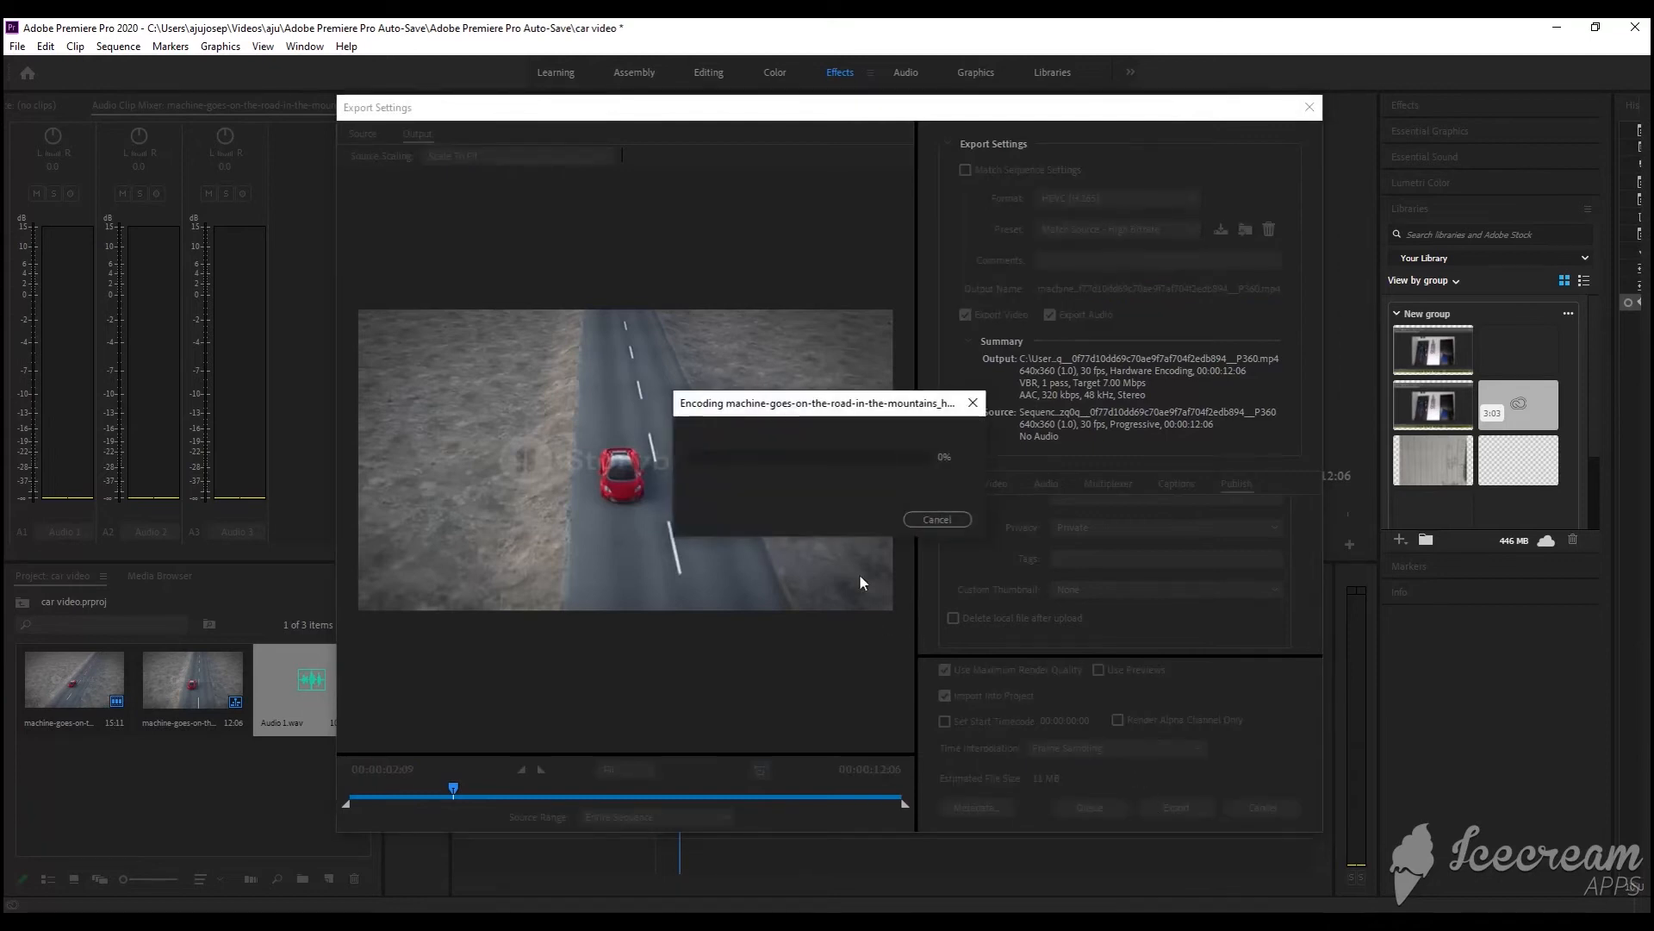